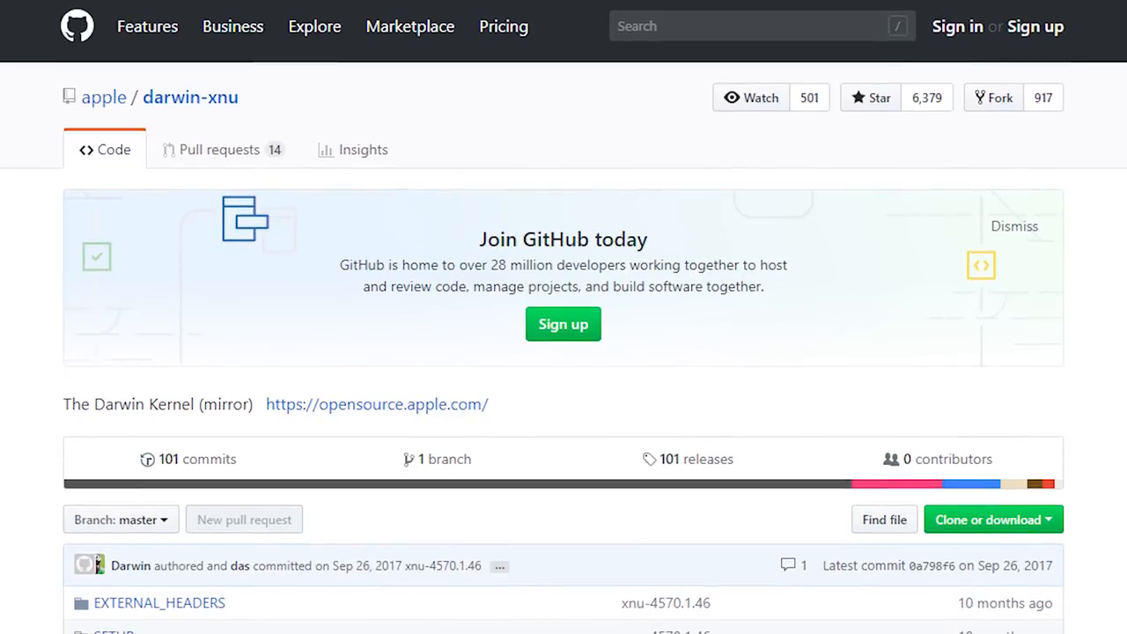
Show About This Mac in Jaguar: version 10.2, 128 MB memory, PowerPC G3 processor
scroll("down", 3)
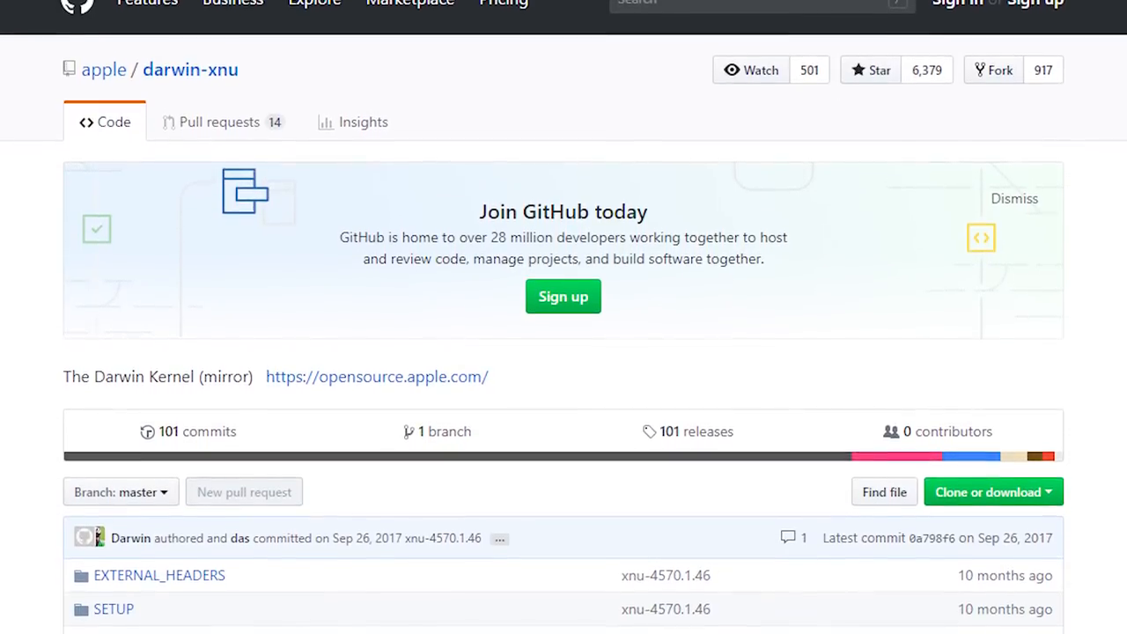
scroll("up", 3)
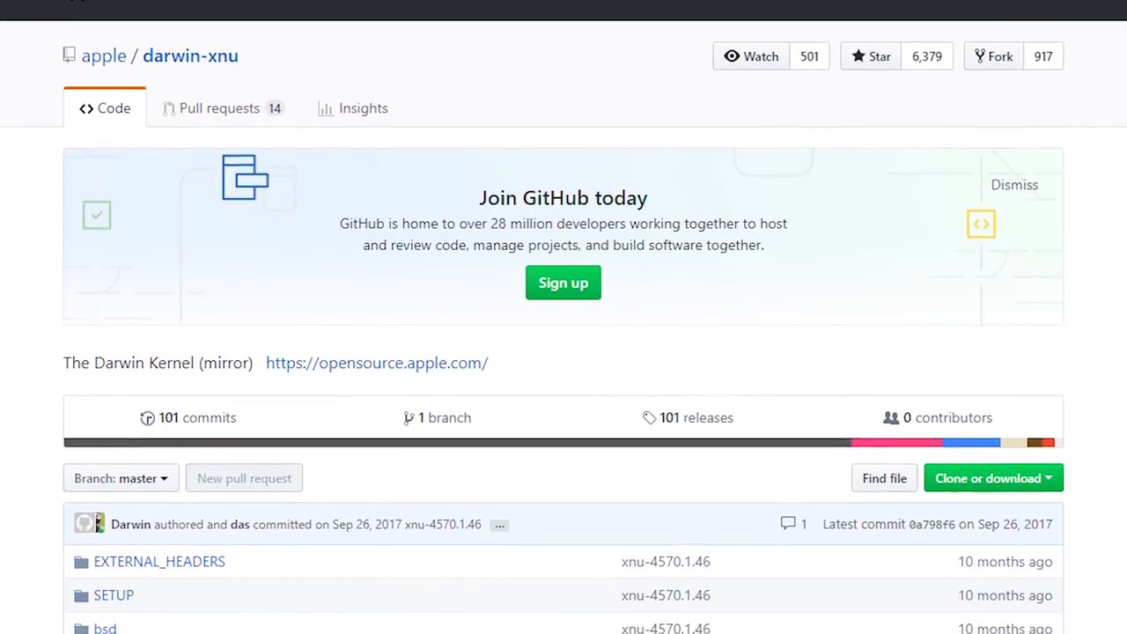
left_click(376, 363)
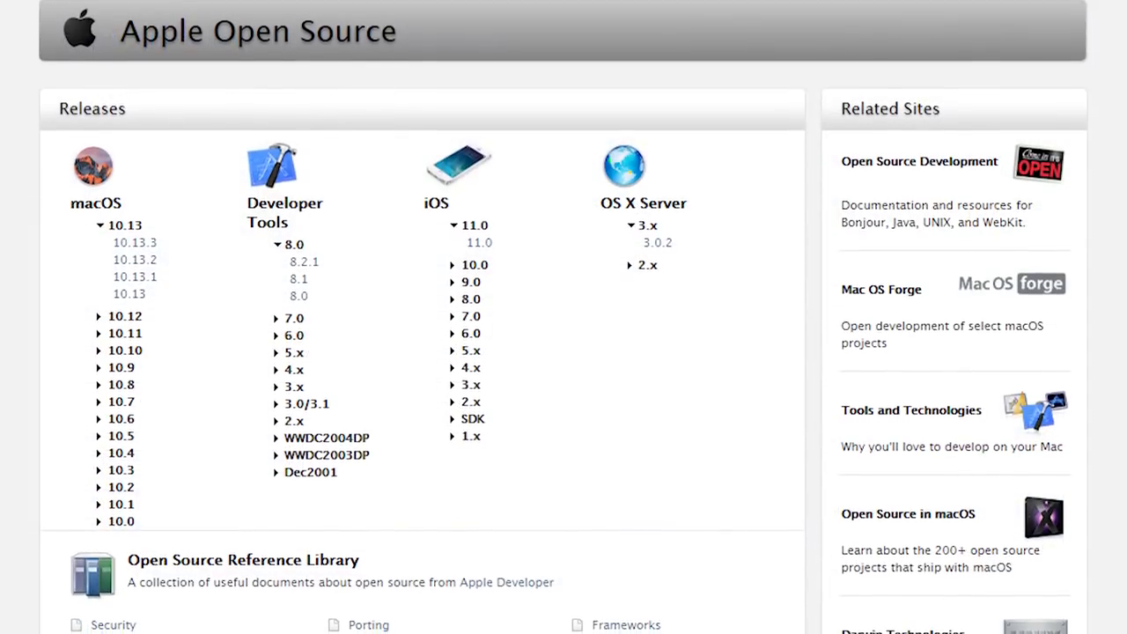
scroll("down", 3)
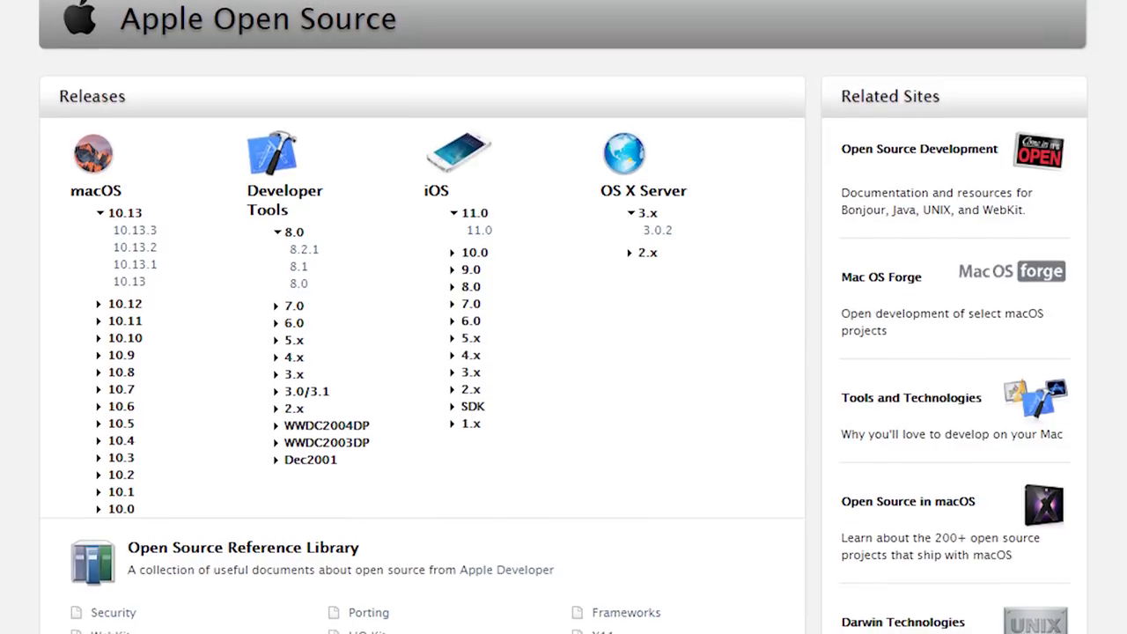
scroll("down", 3)
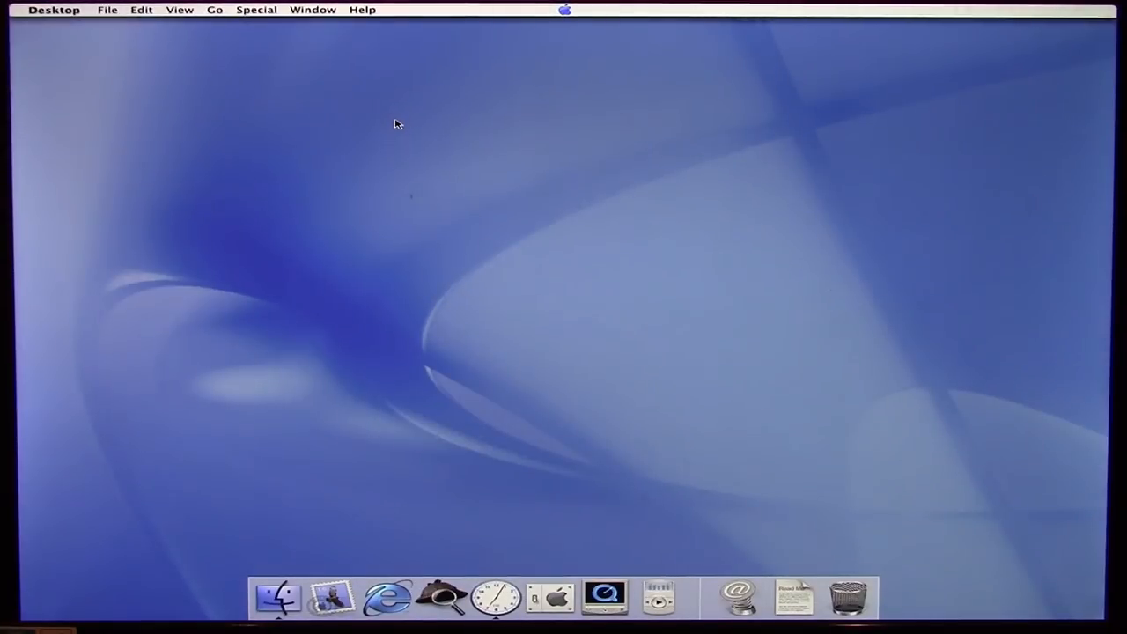
mouse_move(447, 389)
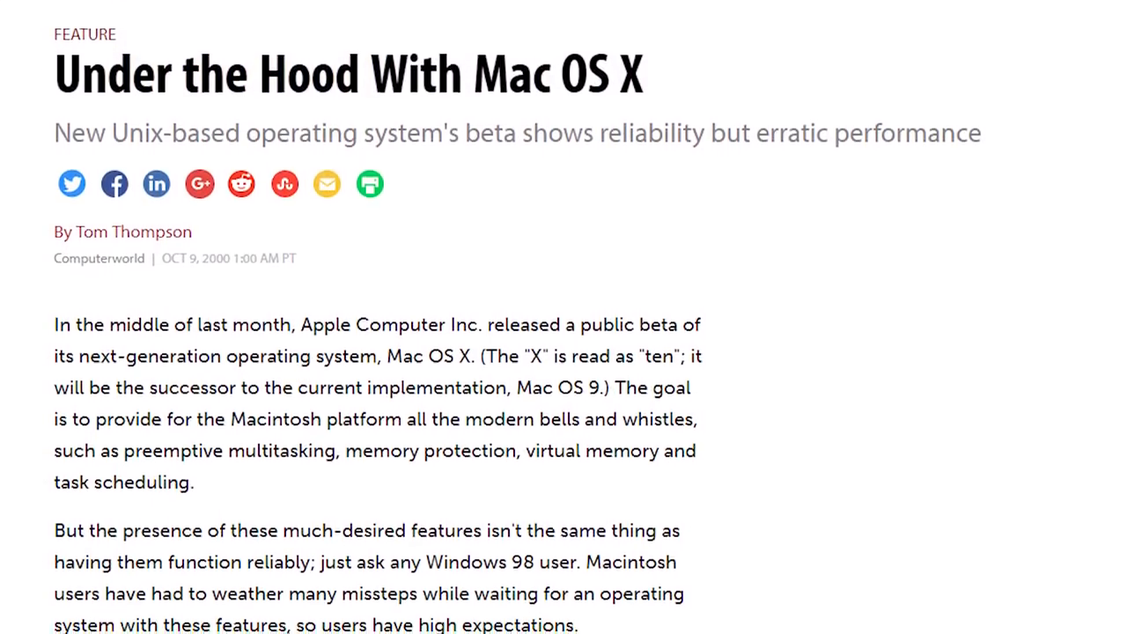
scroll("up", 3)
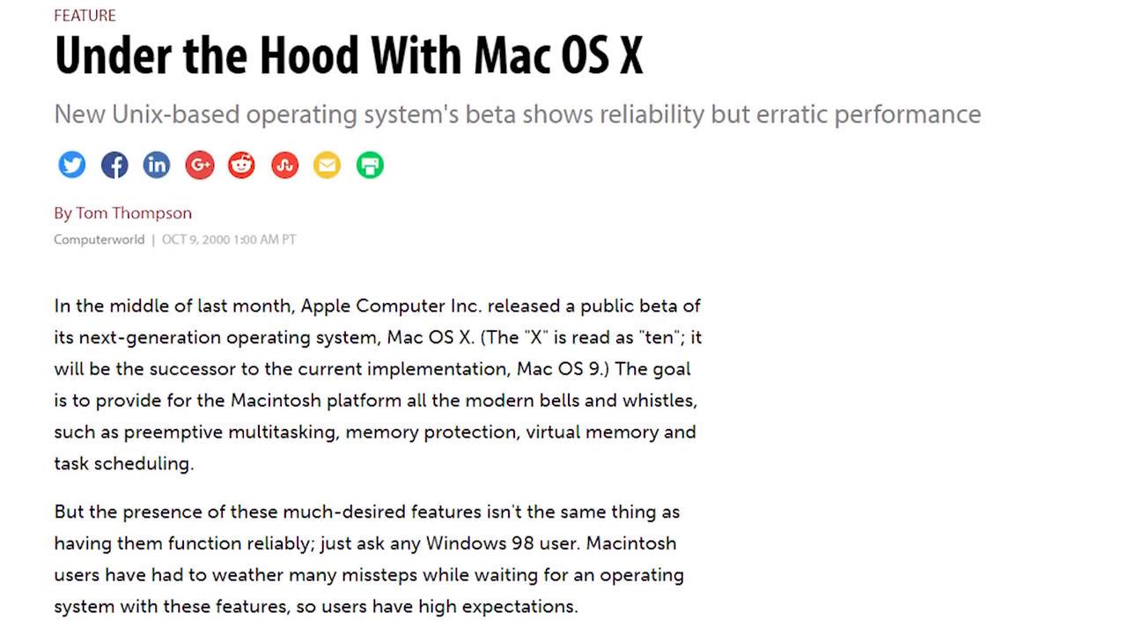
scroll("down", 3)
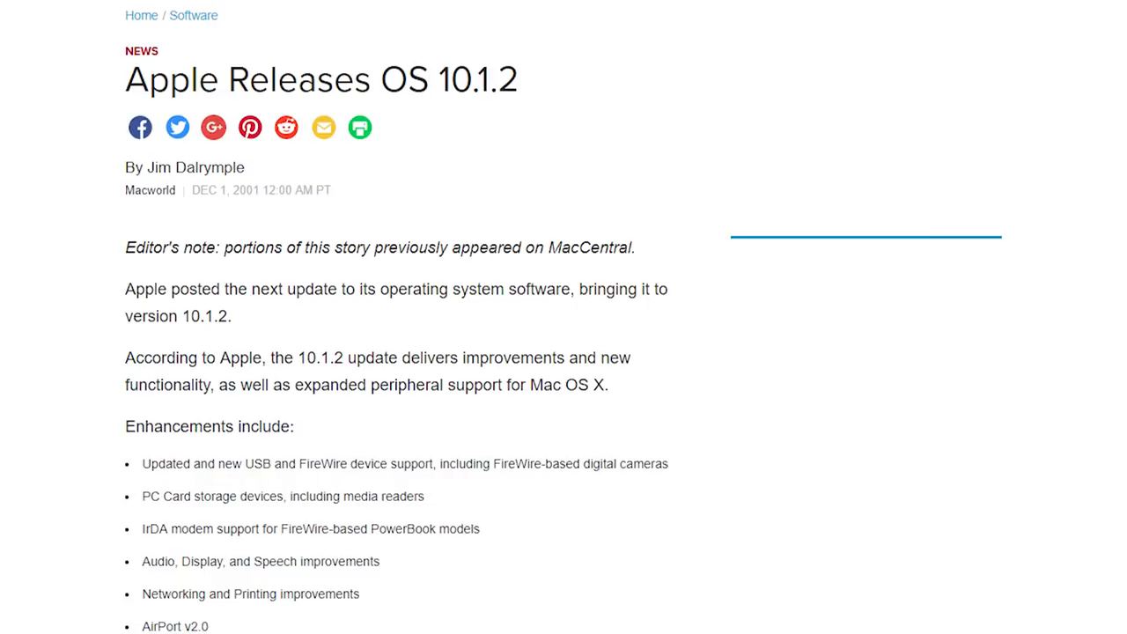
scroll("up", 3)
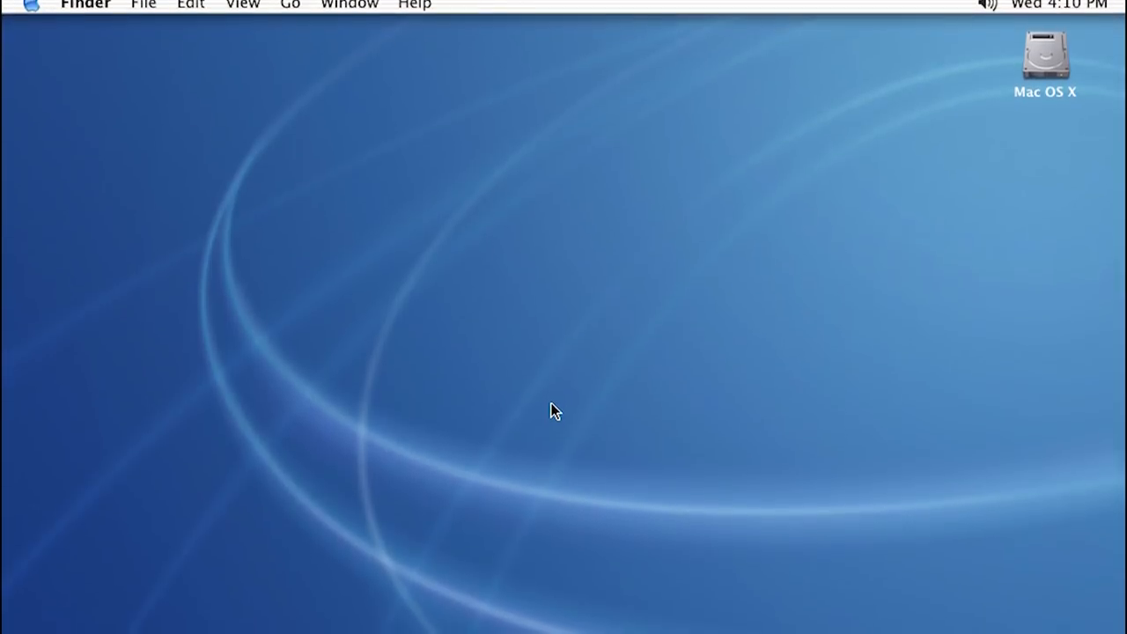
left_click(31, 7)
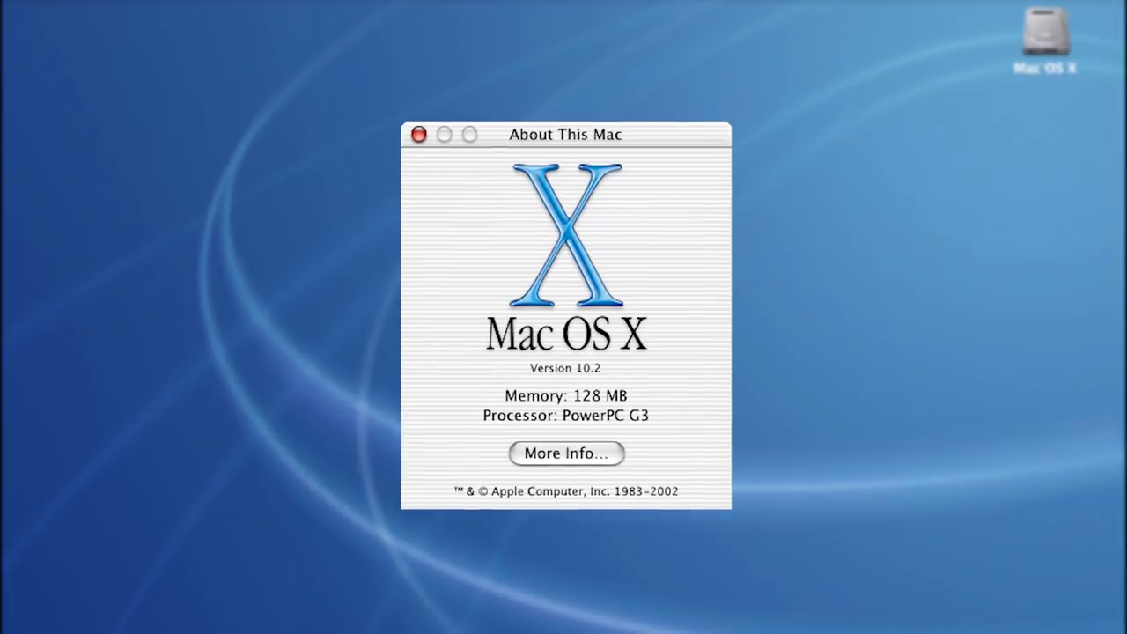
left_click(567, 453)
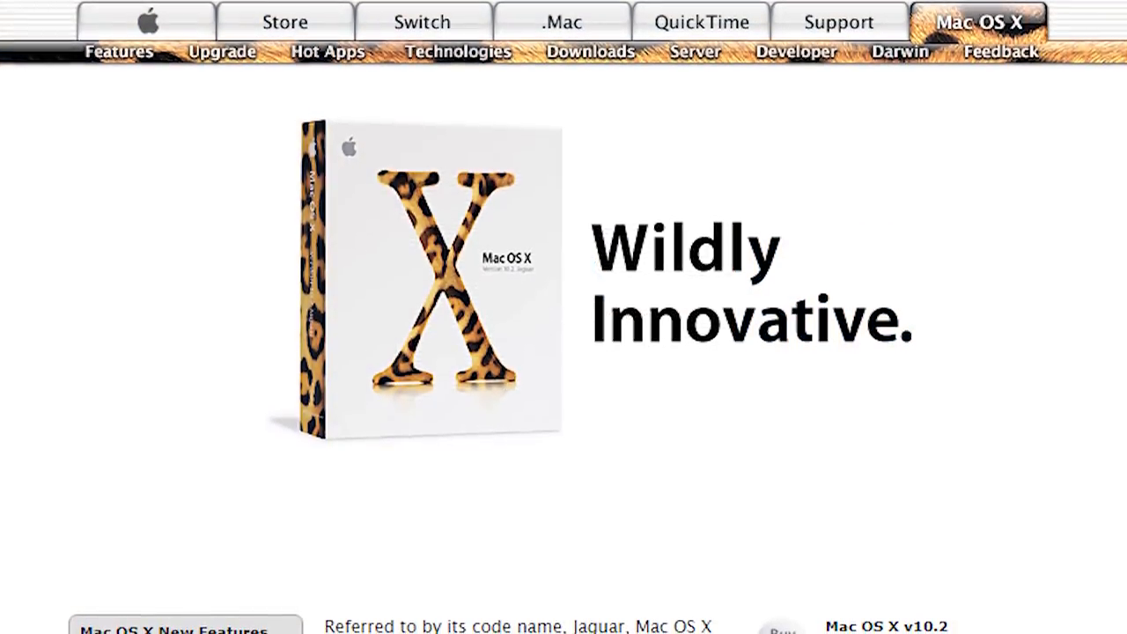
scroll("down", 3)
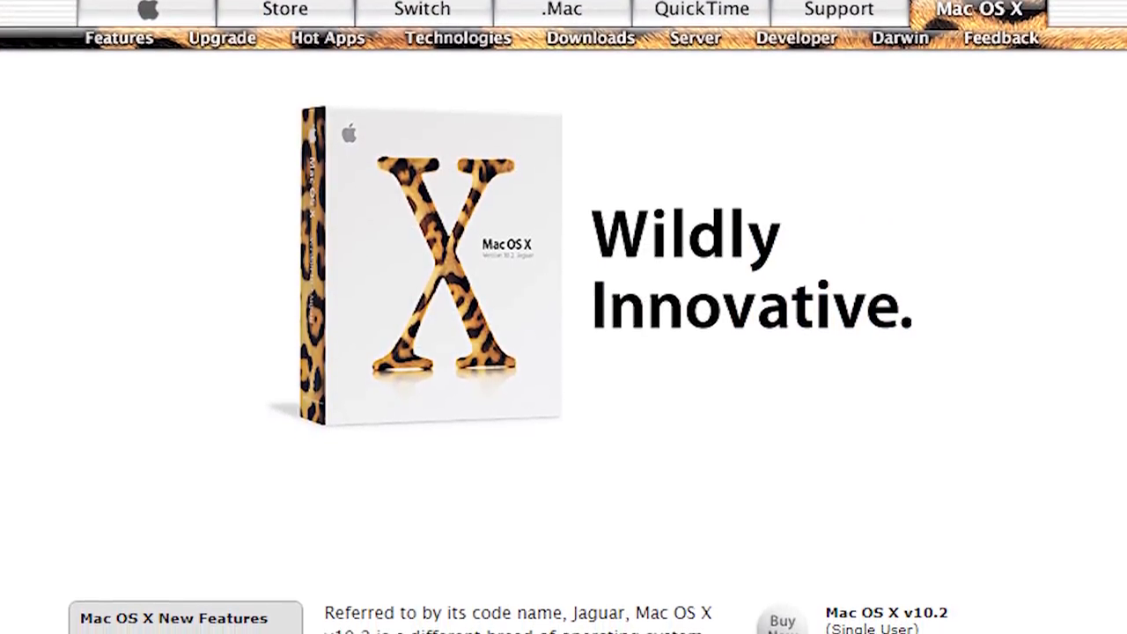
scroll("down", 3)
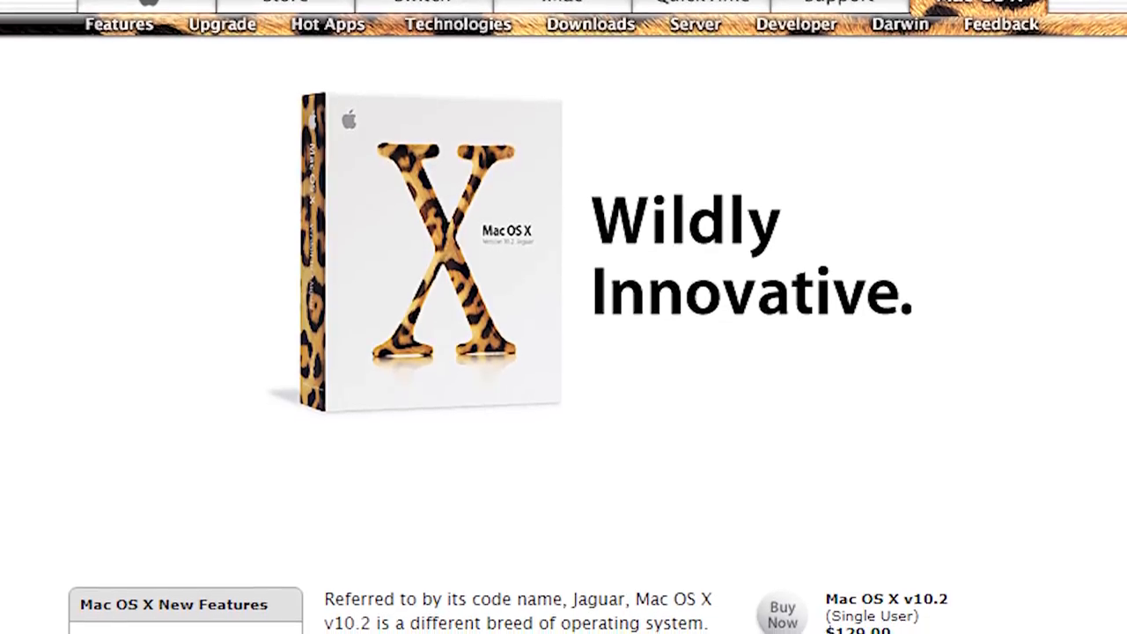
scroll("down", 3)
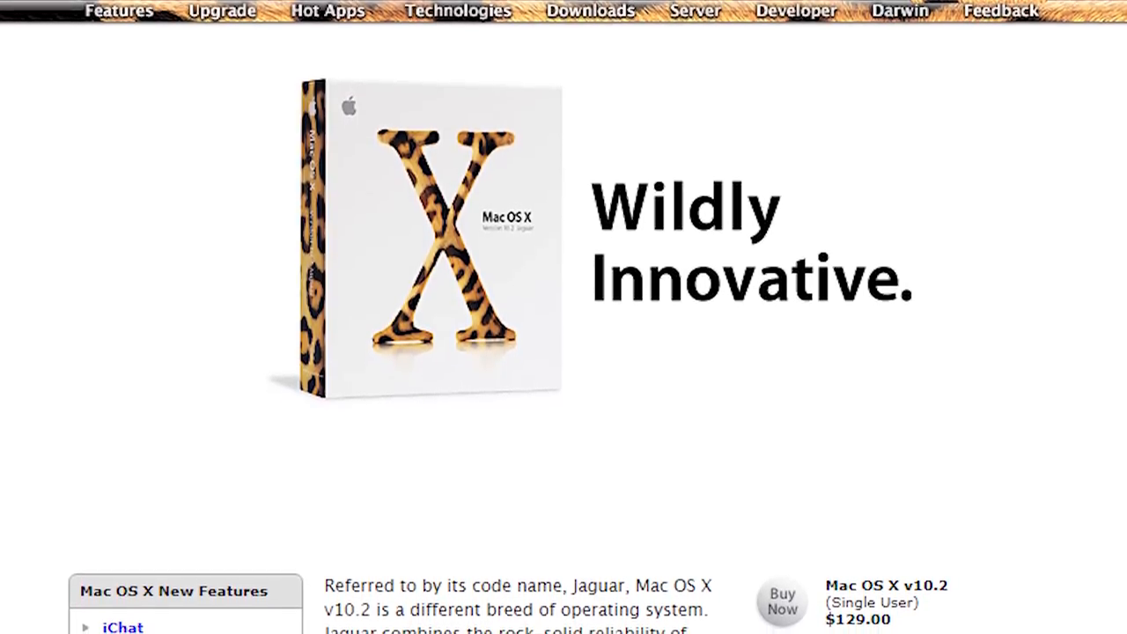
scroll("down", 3)
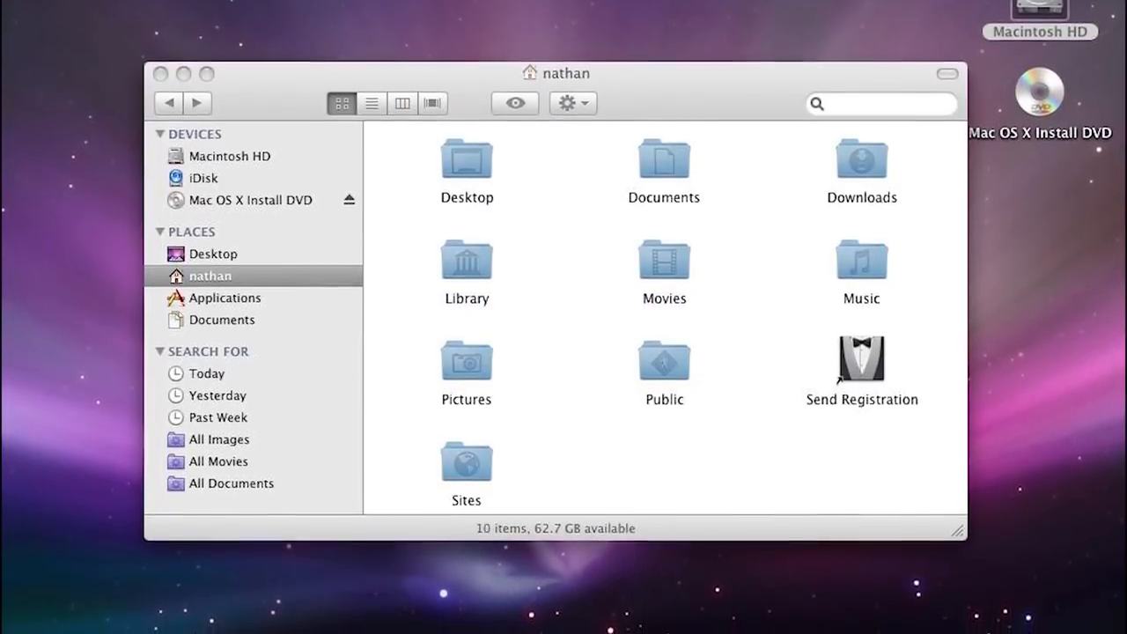
left_click_drag(556, 72, 557, 43)
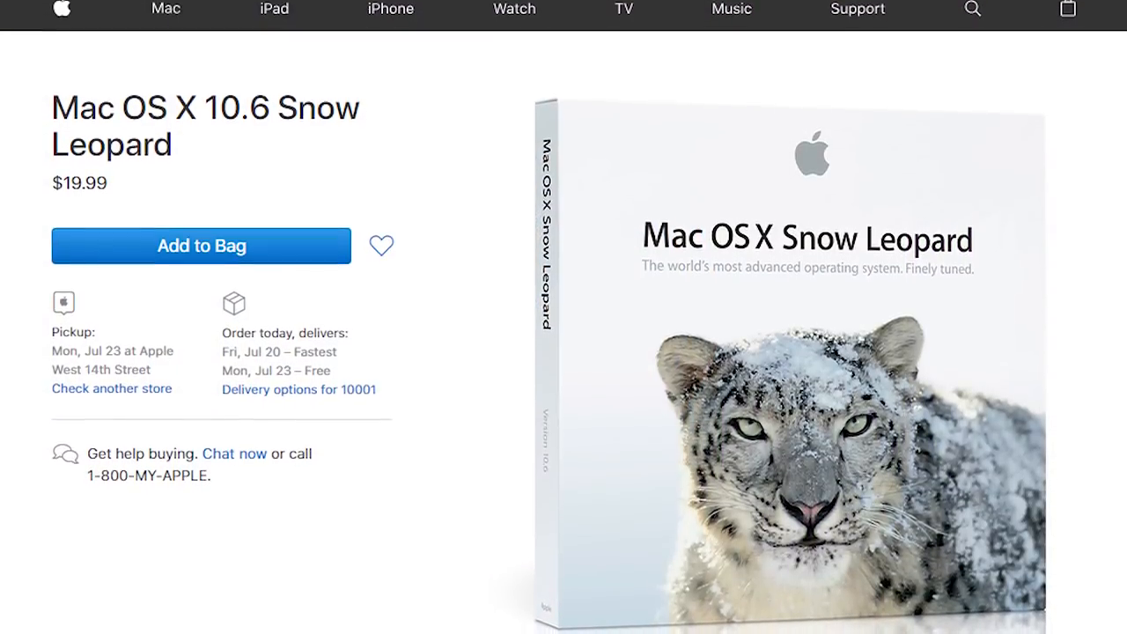
scroll("down", 3)
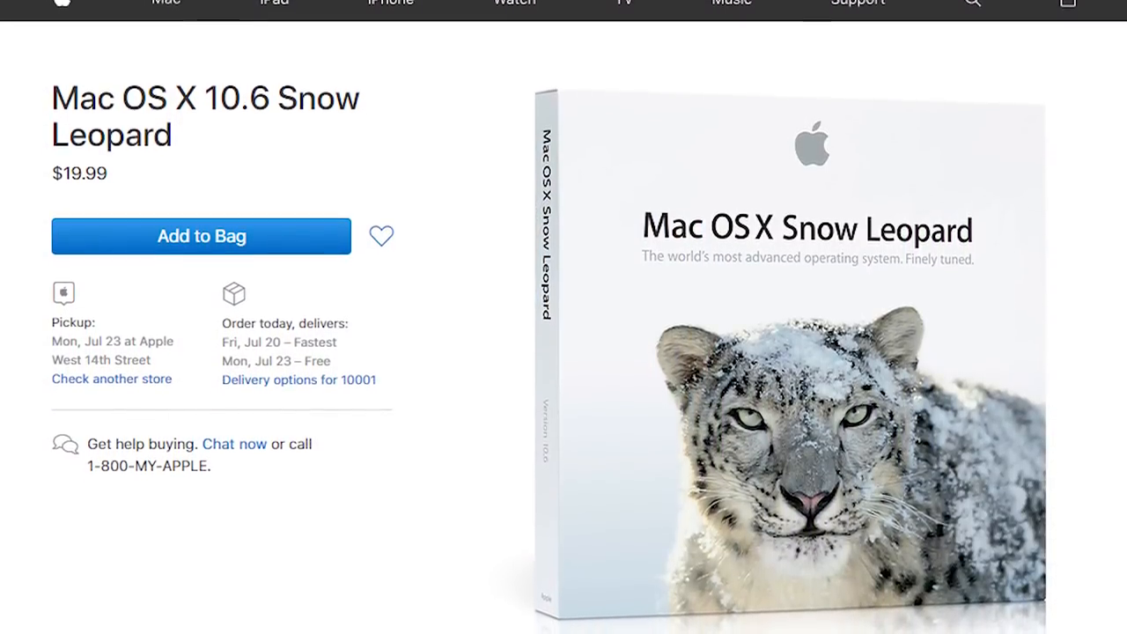
scroll("down", 3)
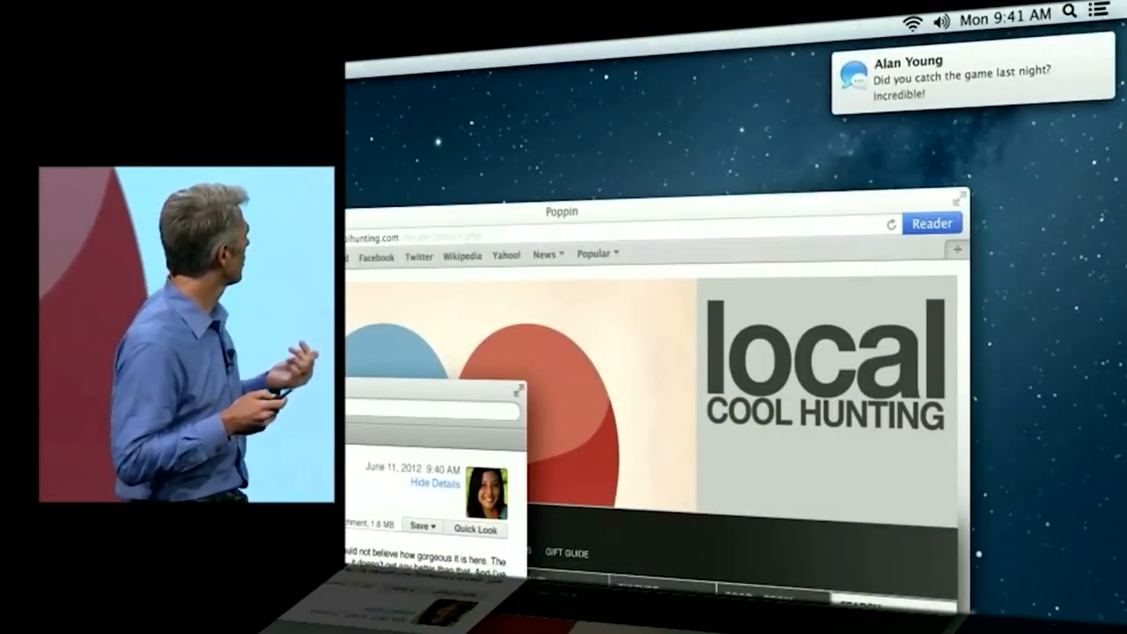
left_click(1098, 11)
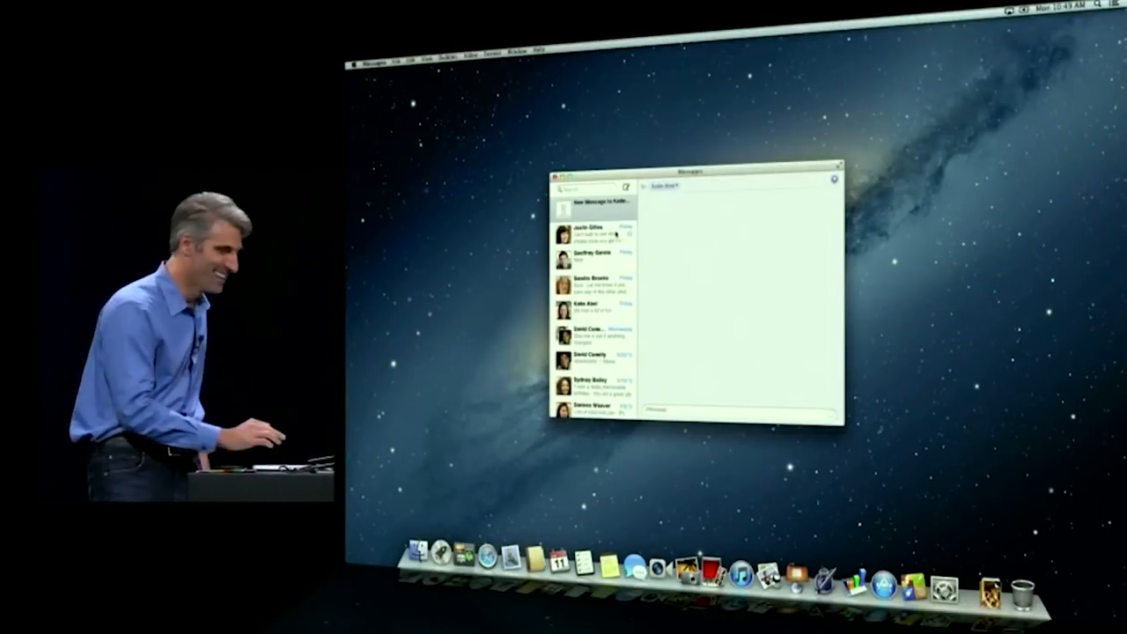
left_click(590, 230)
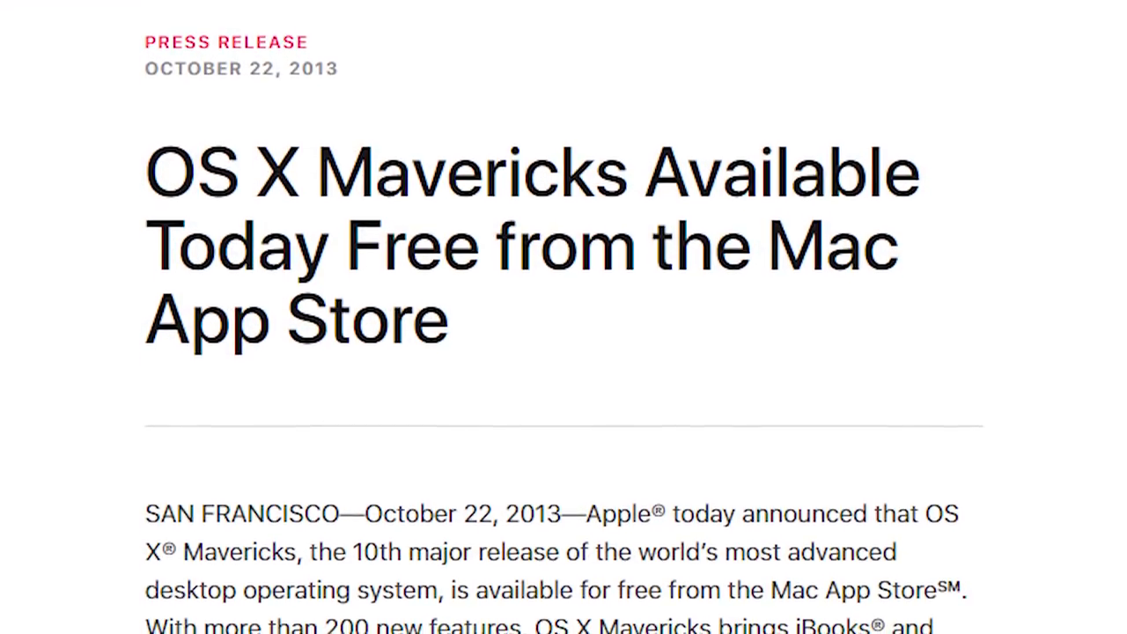
scroll("up", 3)
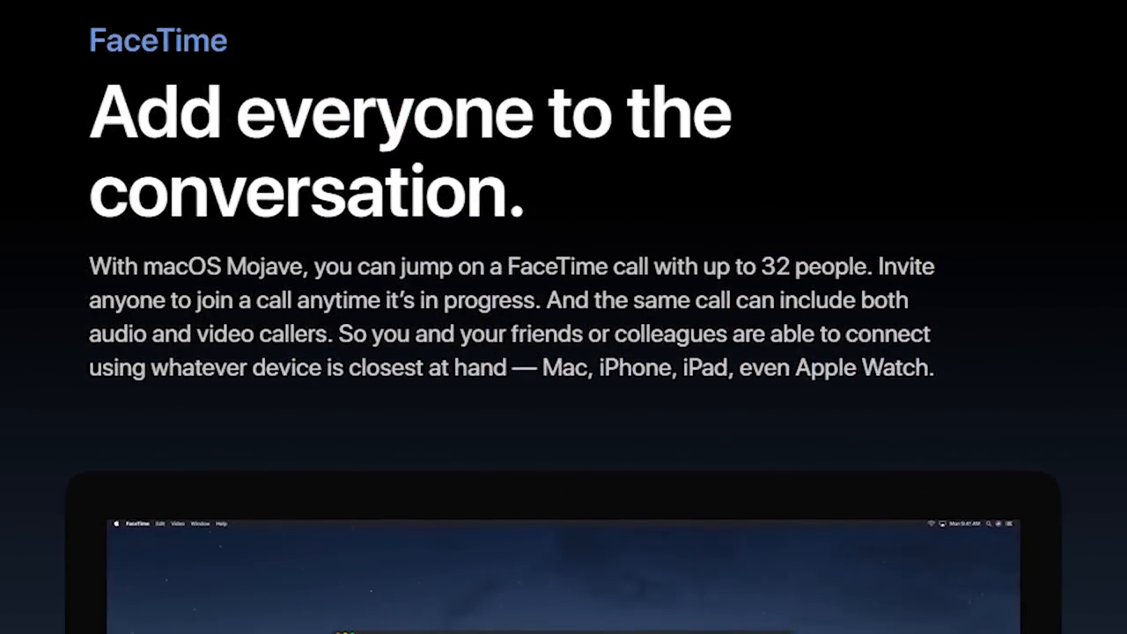
scroll("down", 3)
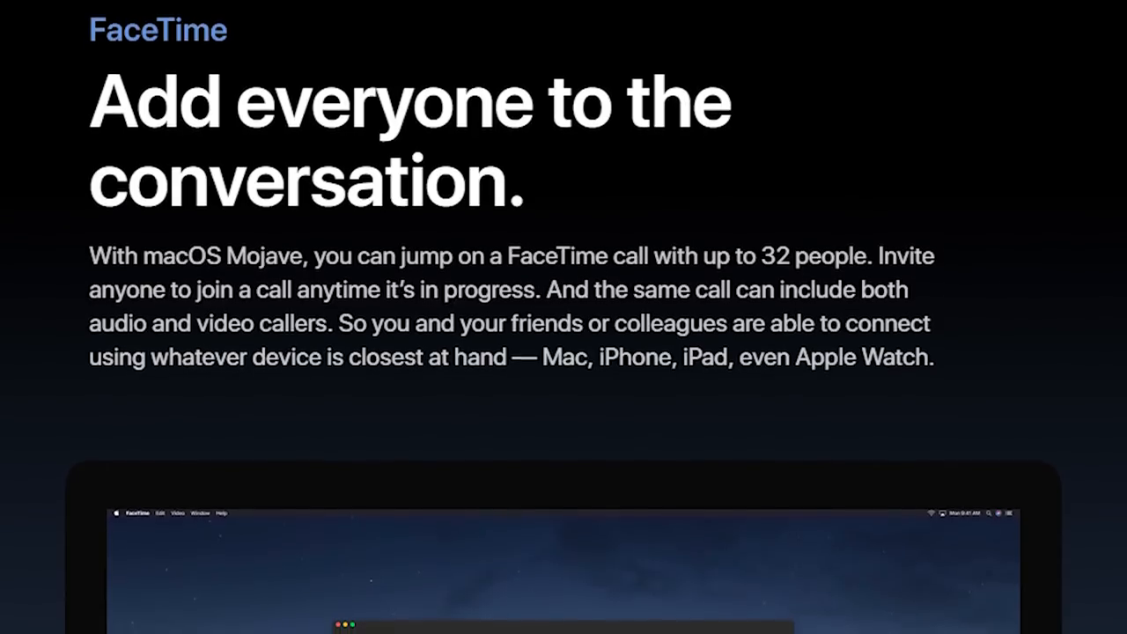